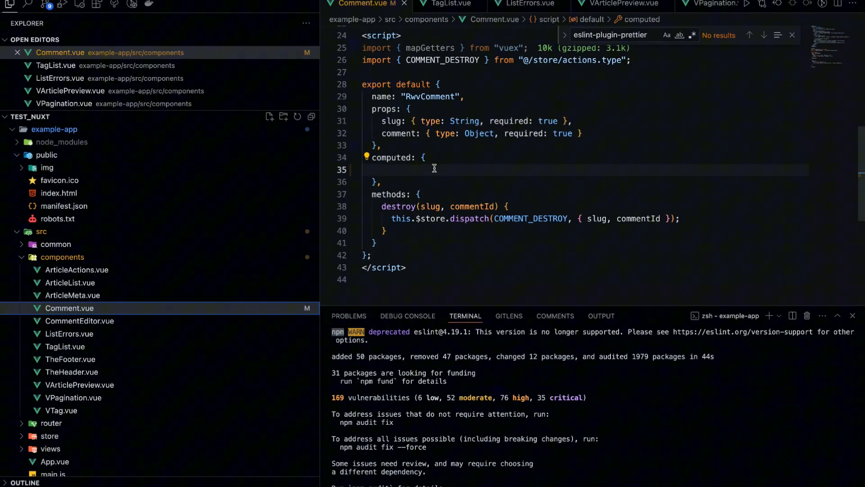
type("isCurrentUser() {")
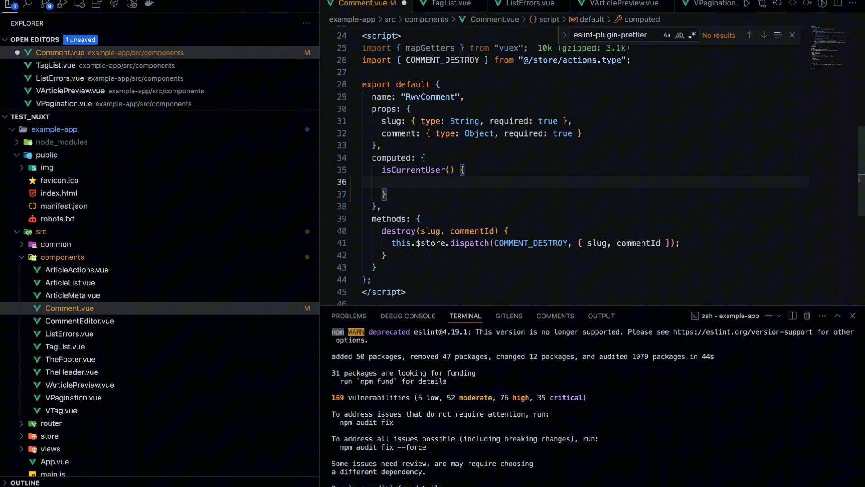
type("if( this.c")
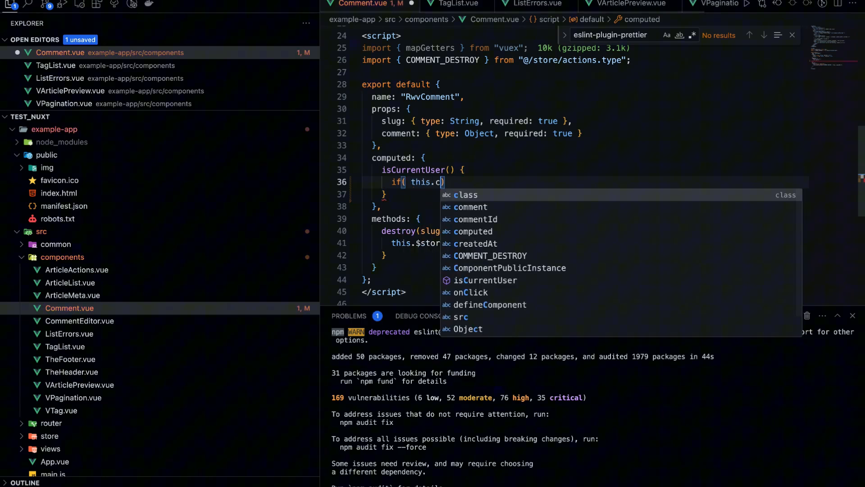
type("urrentUs")
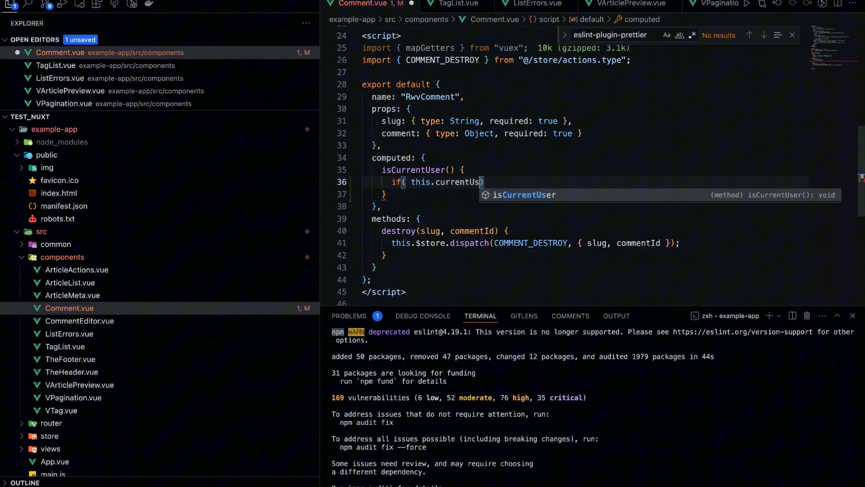